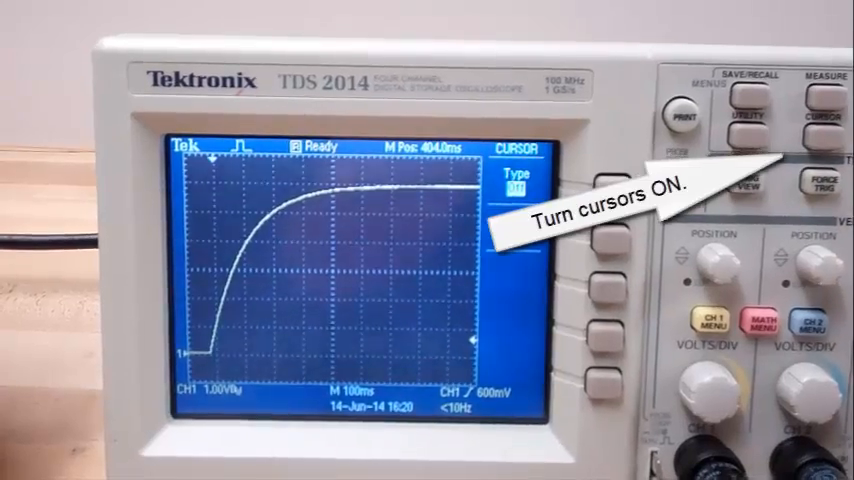
# Turn on CH1 voltage cursors, reading 0.00 V and 5.96 V on the charging curve.
pyautogui.click(620, 160)
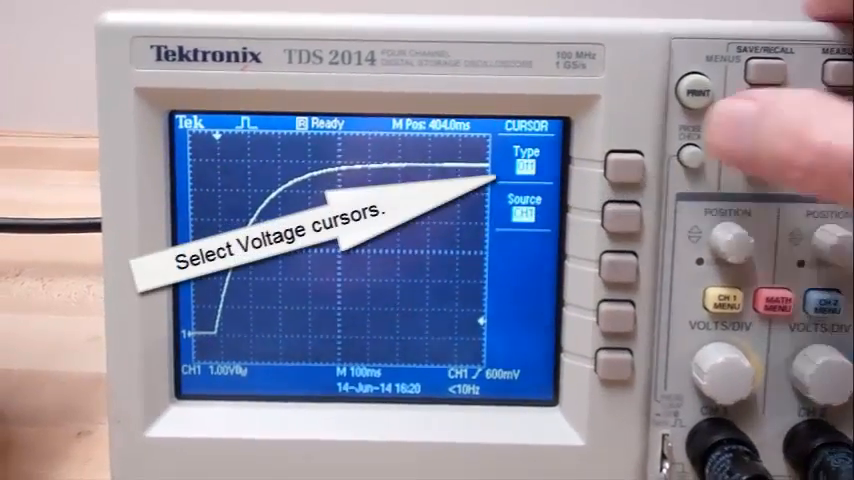
pyautogui.click(620, 150)
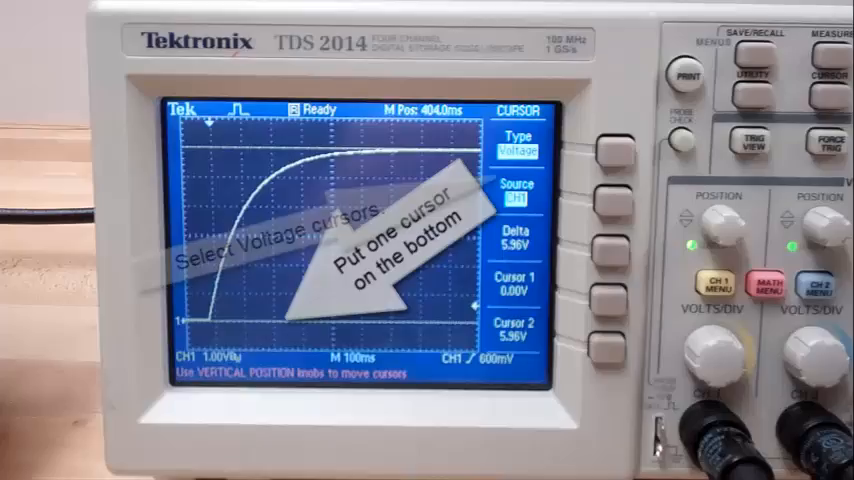